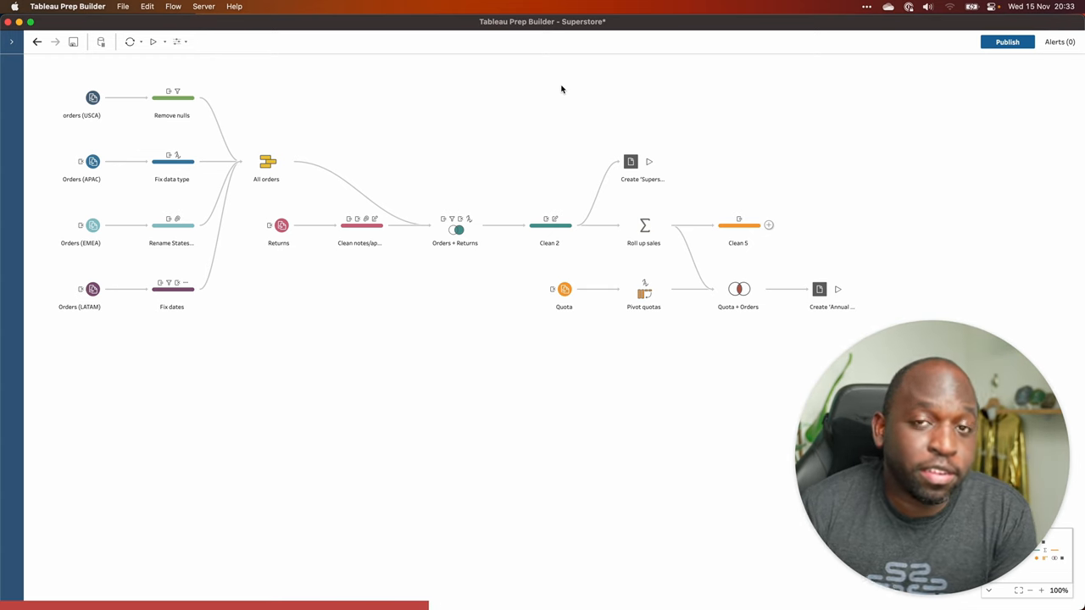
Step: Replace the old Clean 5 step with a new Clean step after Roll up sales
{"action": "right_click", "coordinate": [738, 225]}
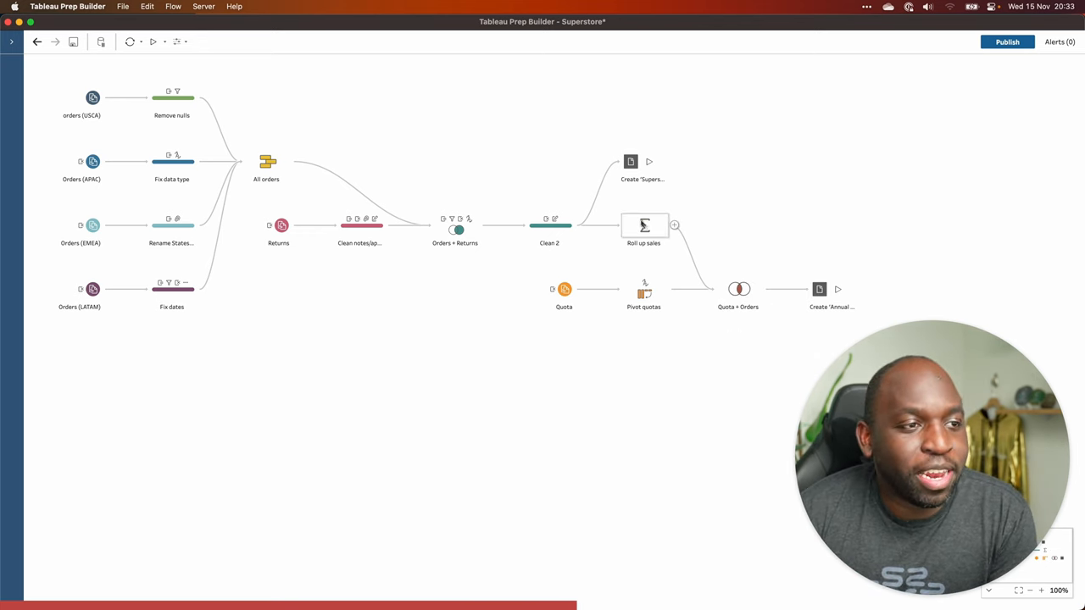
{"action": "left_click", "coordinate": [644, 226]}
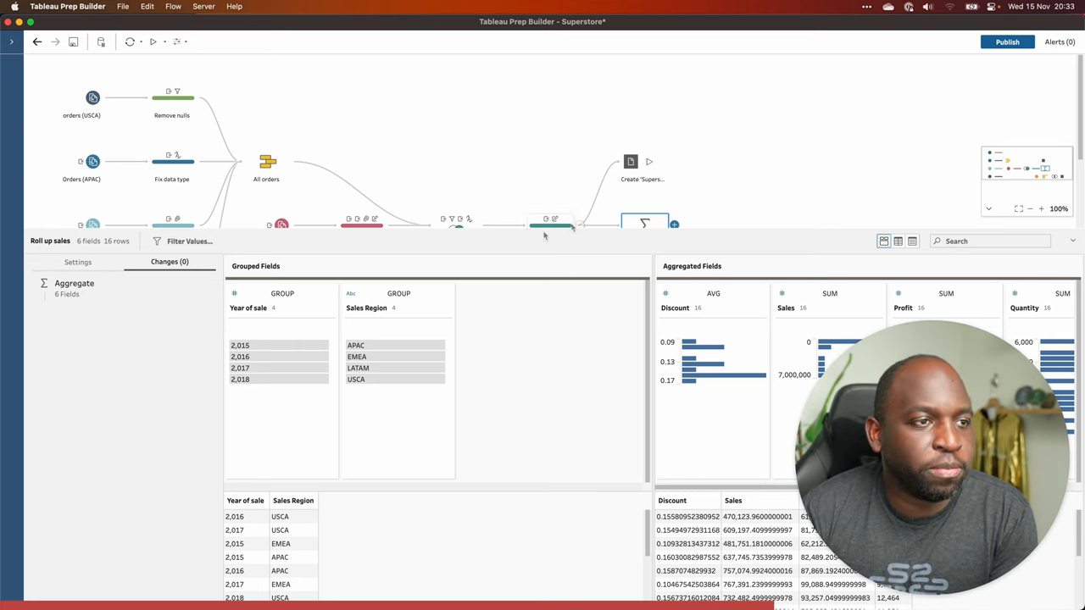
{"action": "left_click", "coordinate": [674, 211]}
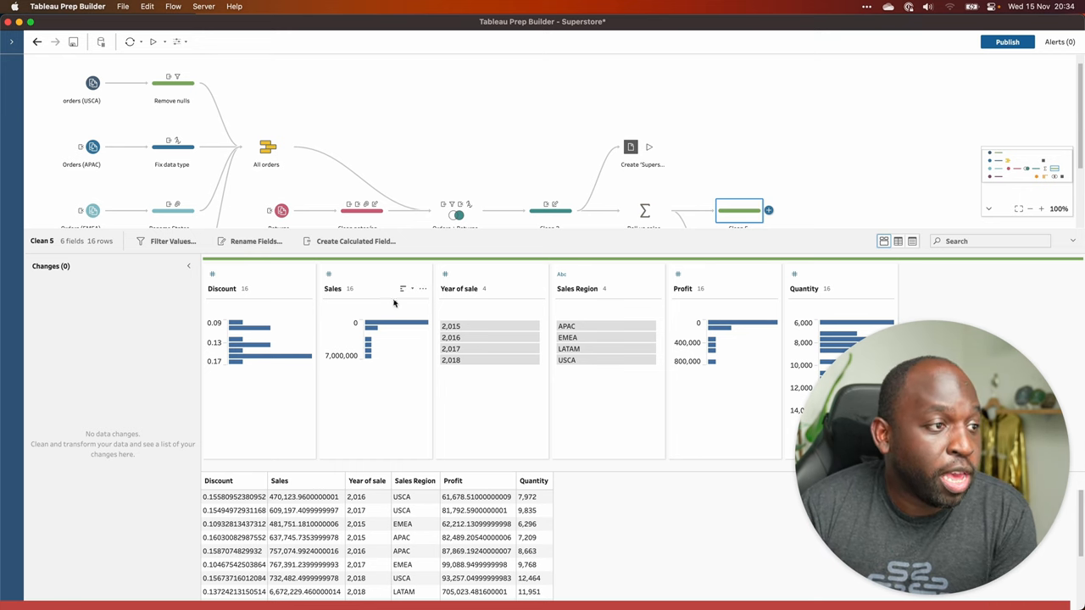
Step: Create Calculation1 as a running calculation on the Sales field
{"action": "left_click", "coordinate": [423, 289]}
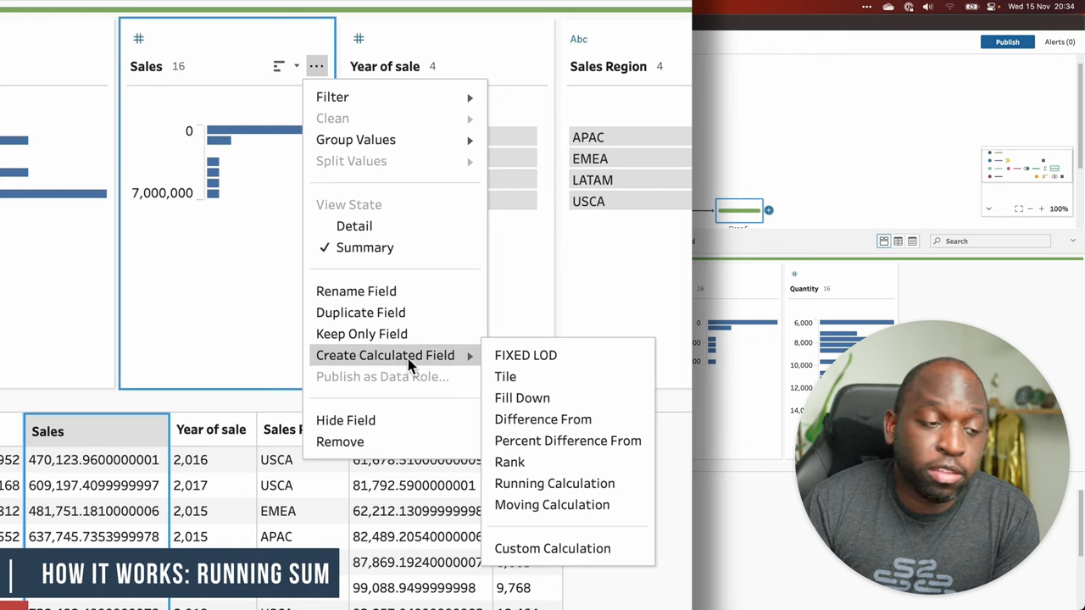
{"action": "mouse_move", "coordinate": [555, 483]}
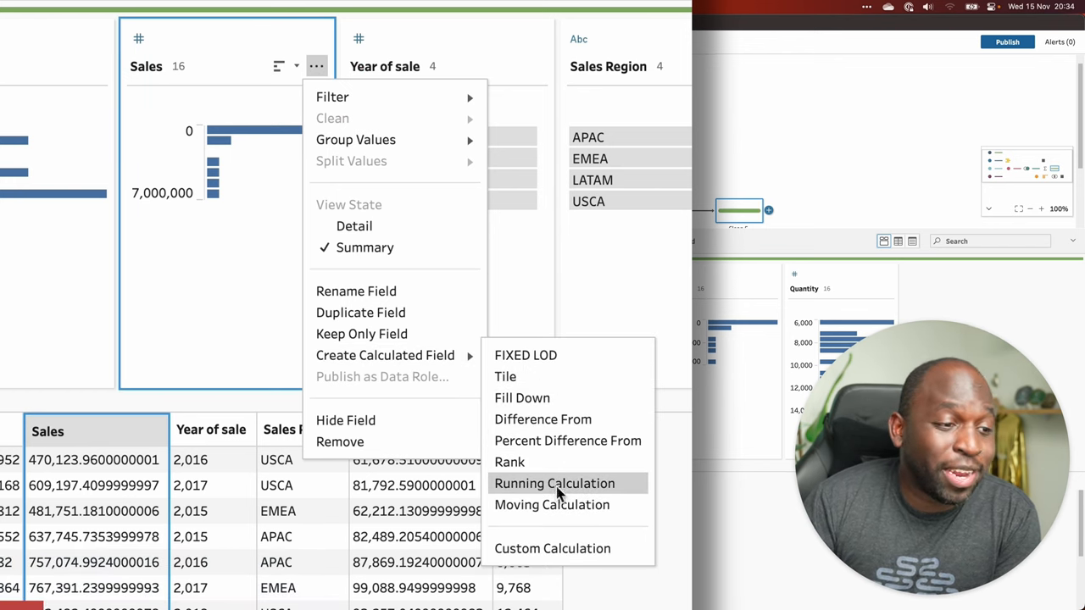
{"action": "mouse_move", "coordinate": [554, 483]}
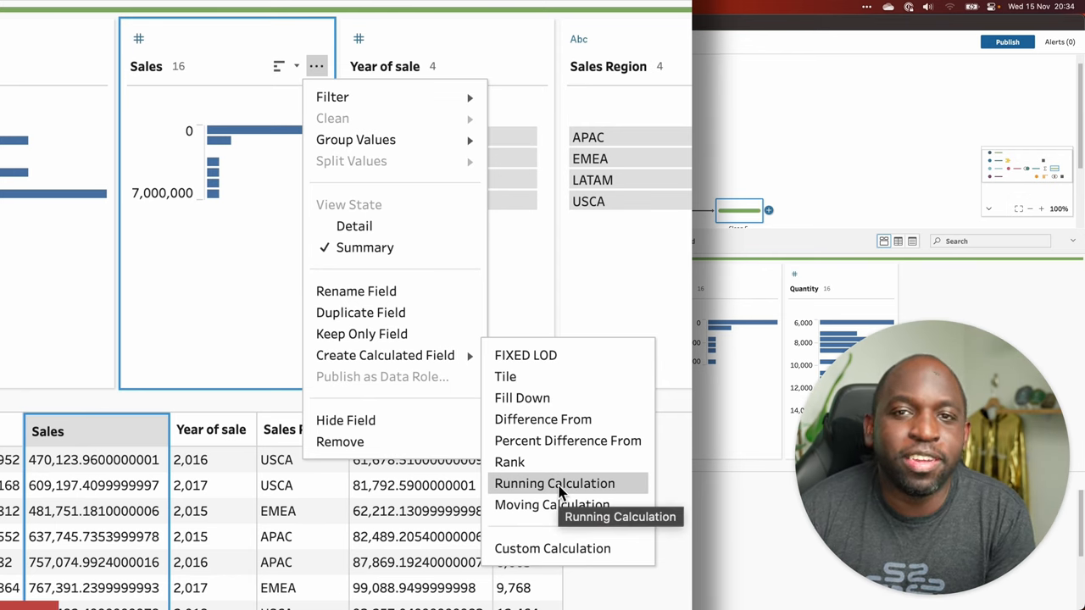
{"action": "left_click", "coordinate": [554, 483]}
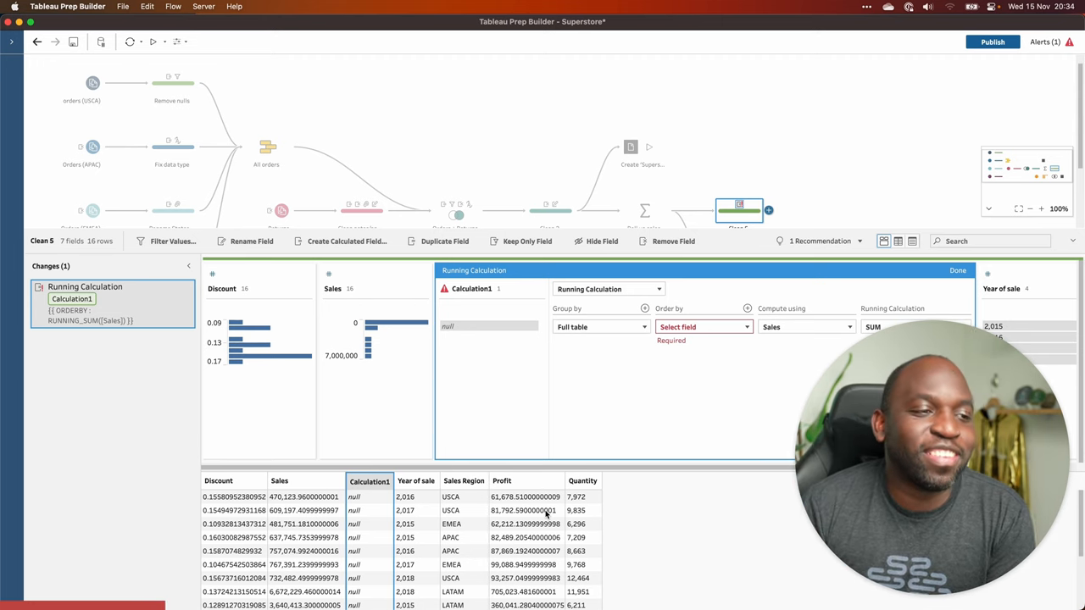
{"action": "mouse_move", "coordinate": [551, 509]}
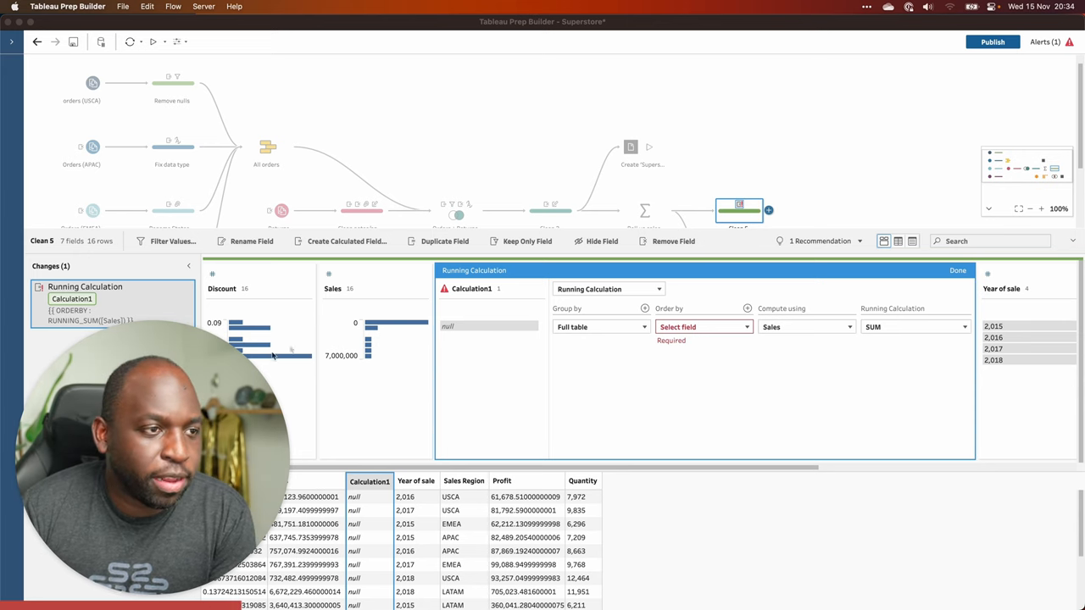
{"action": "mouse_move", "coordinate": [322, 325]}
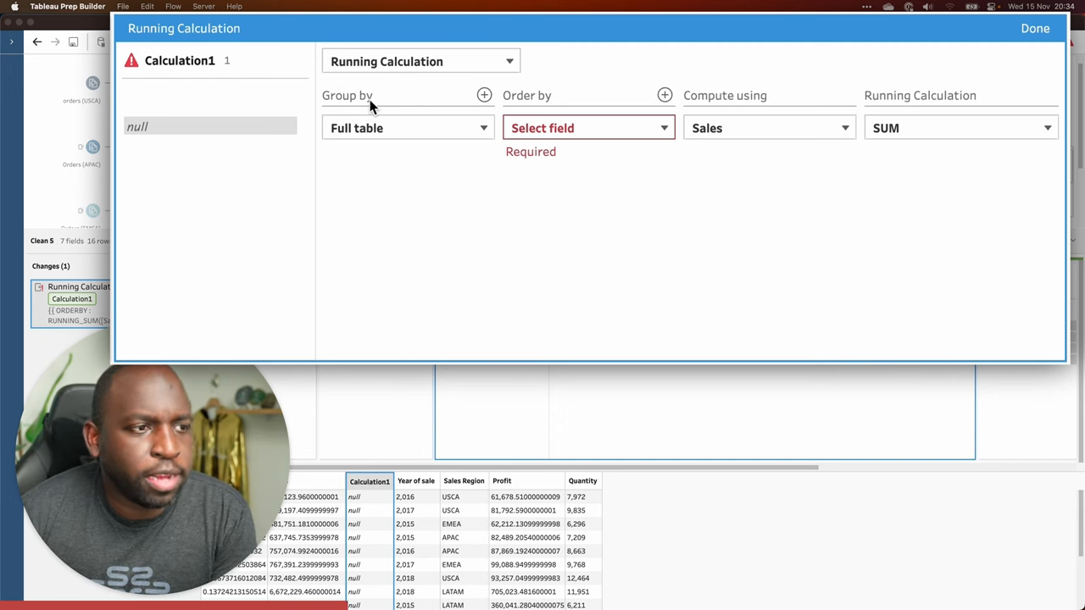
{"action": "mouse_move", "coordinate": [415, 135]}
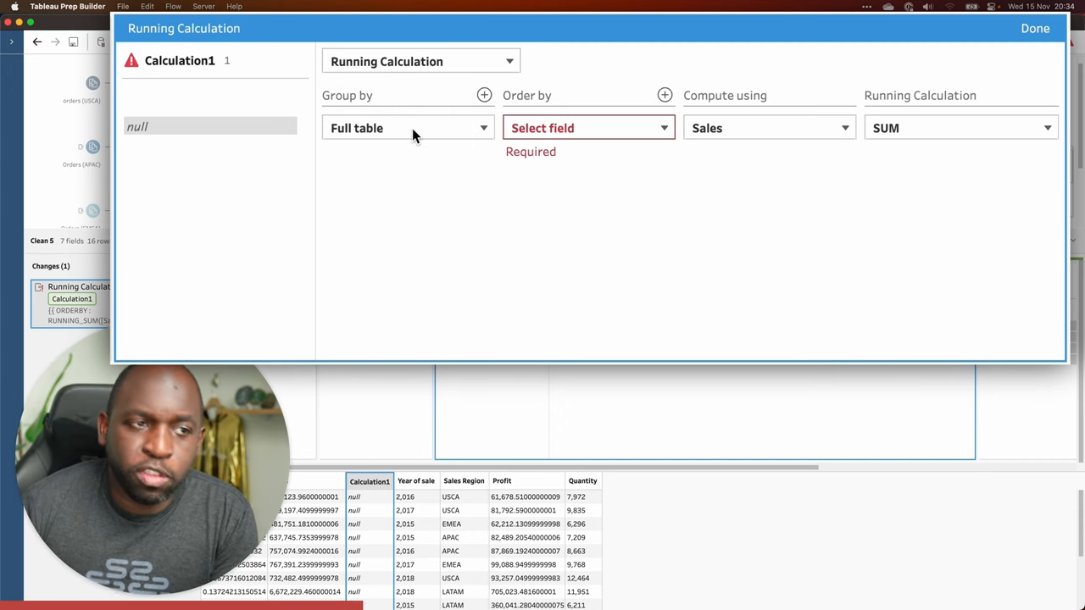
Step: List the fields available for grouping Calculation1's running sum
{"action": "left_click", "coordinate": [408, 128]}
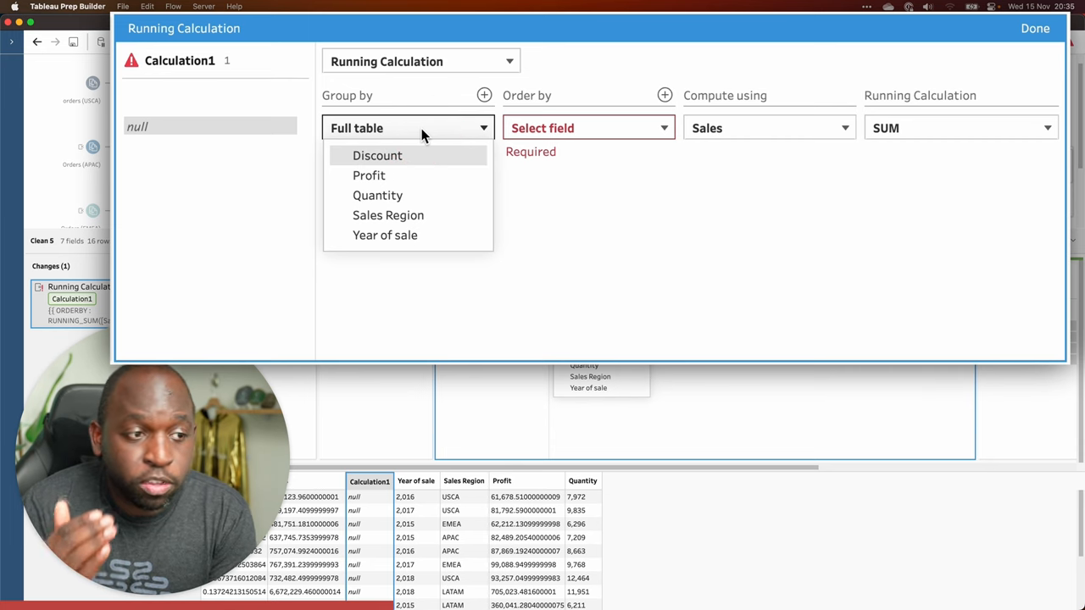
{"action": "mouse_move", "coordinate": [449, 128]}
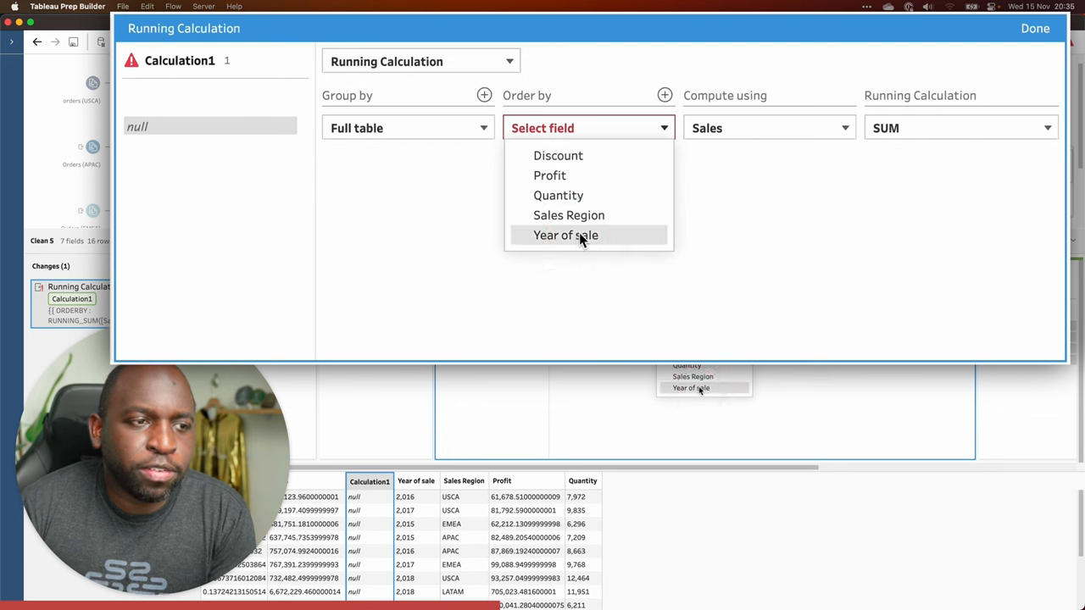
Step: Order Calculation1 by Year of sale so it shows cumulative Sales instead of nulls
{"action": "left_click", "coordinate": [565, 234]}
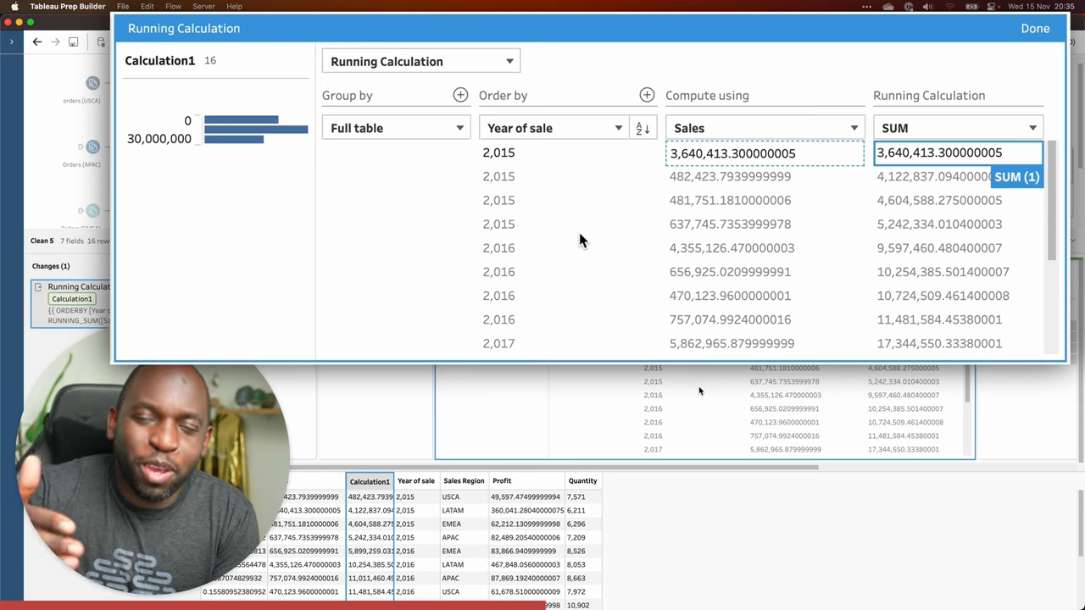
{"action": "mouse_move", "coordinate": [557, 152]}
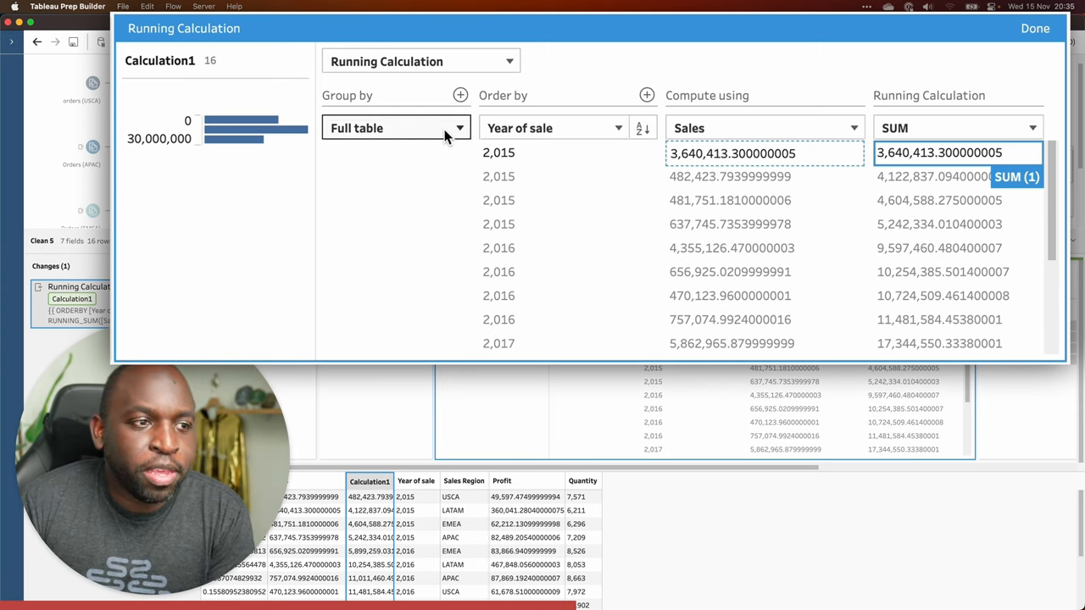
{"action": "left_click", "coordinate": [396, 128]}
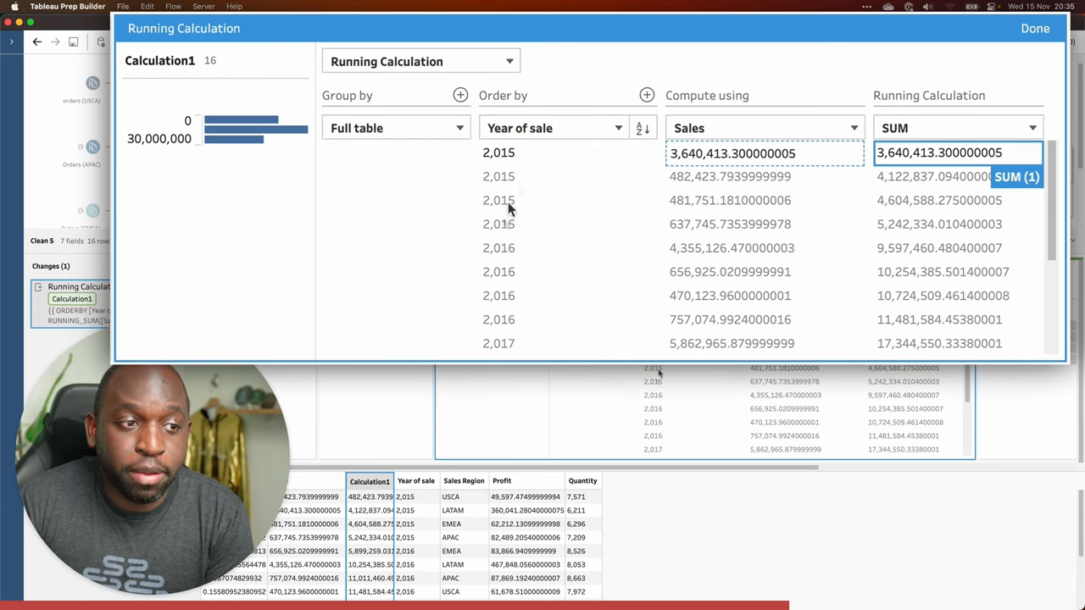
{"action": "mouse_move", "coordinate": [512, 270]}
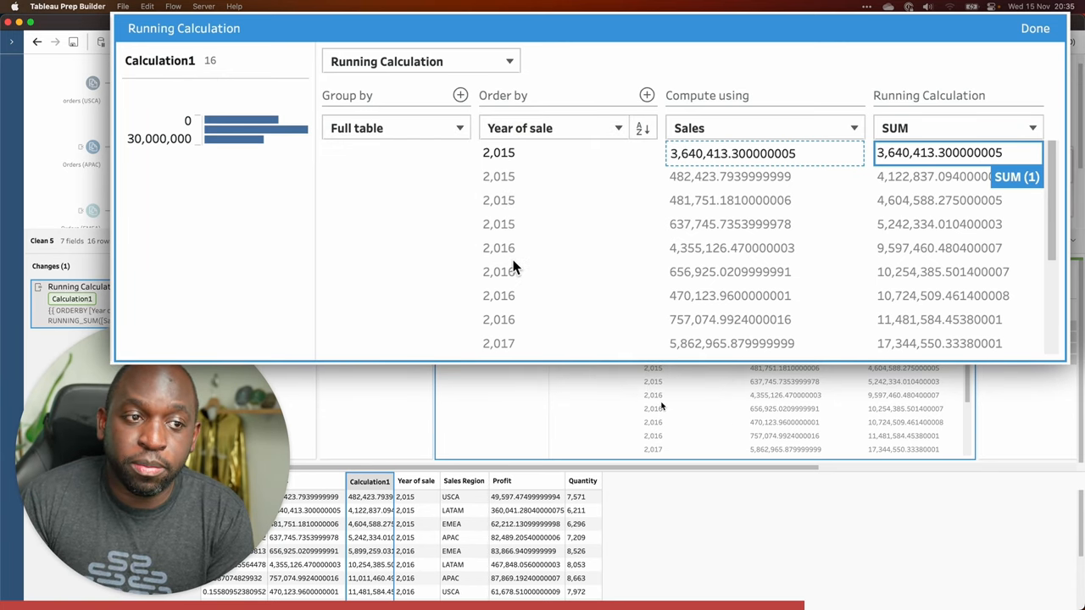
{"action": "mouse_move", "coordinate": [517, 264]}
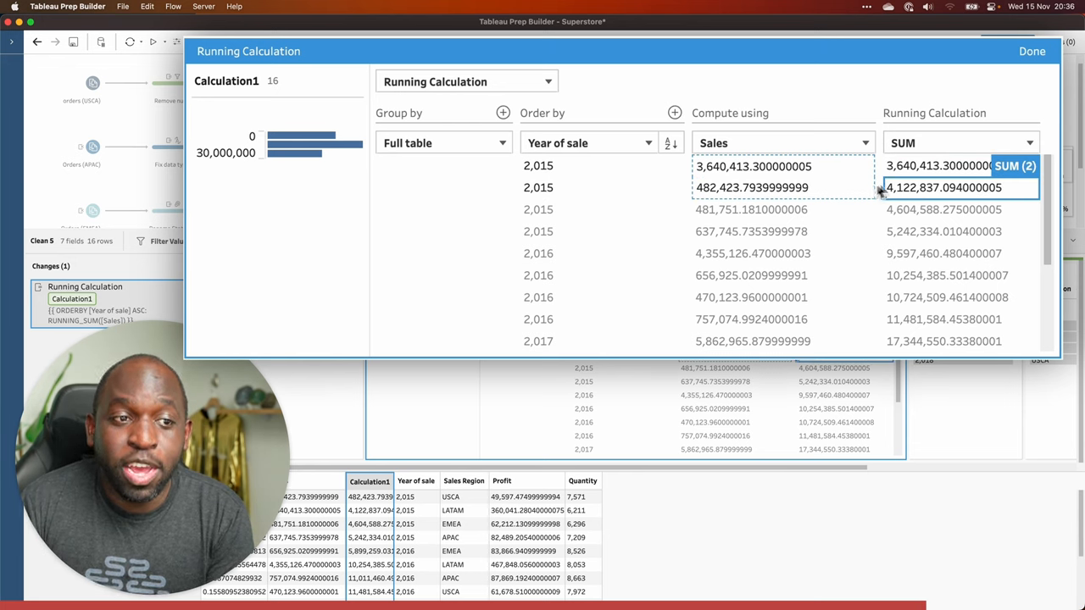
{"action": "mouse_move", "coordinate": [807, 362]}
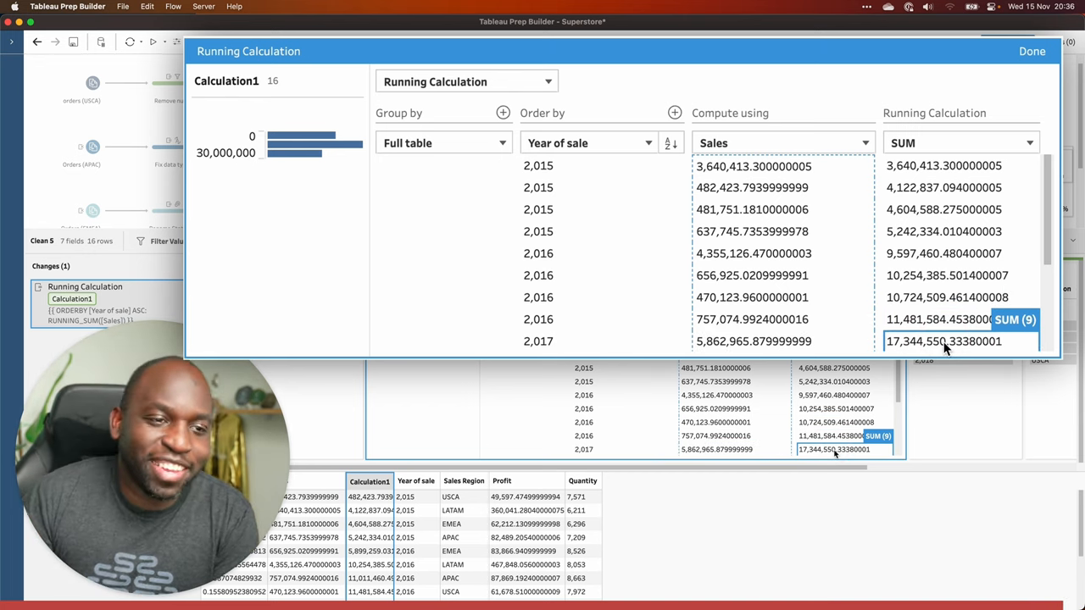
{"action": "scroll", "scroll_direction": "down", "scroll_amount": 3}
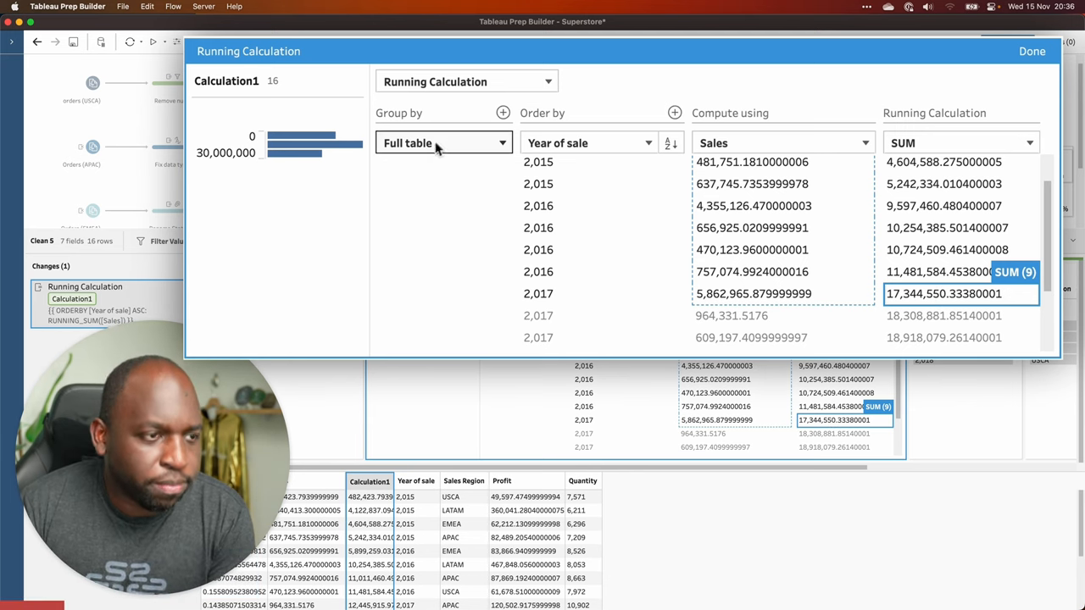
{"action": "left_click", "coordinate": [589, 143]}
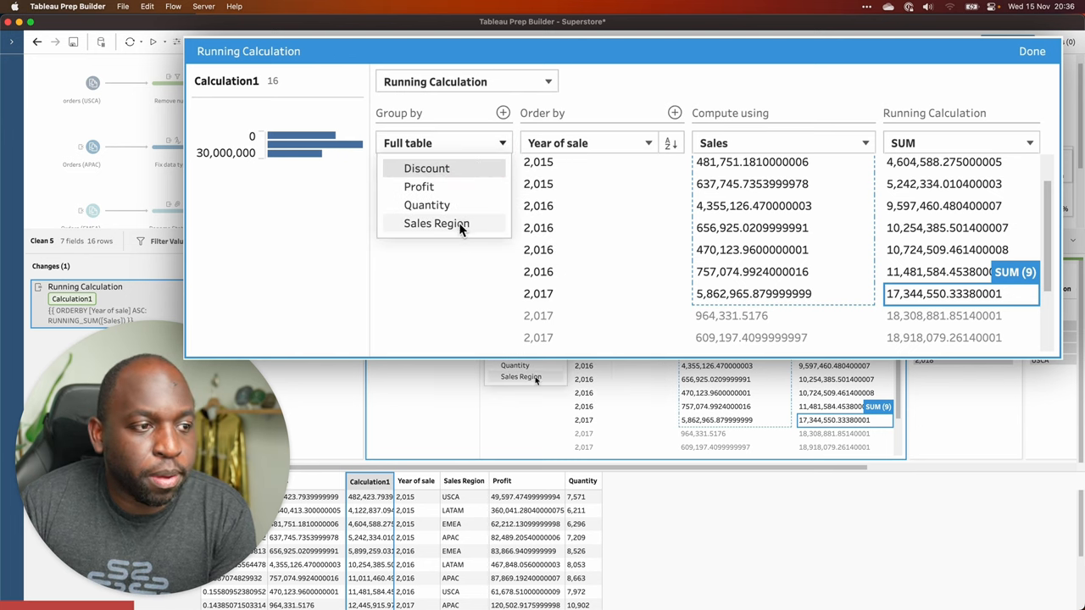
{"action": "left_click", "coordinate": [437, 223]}
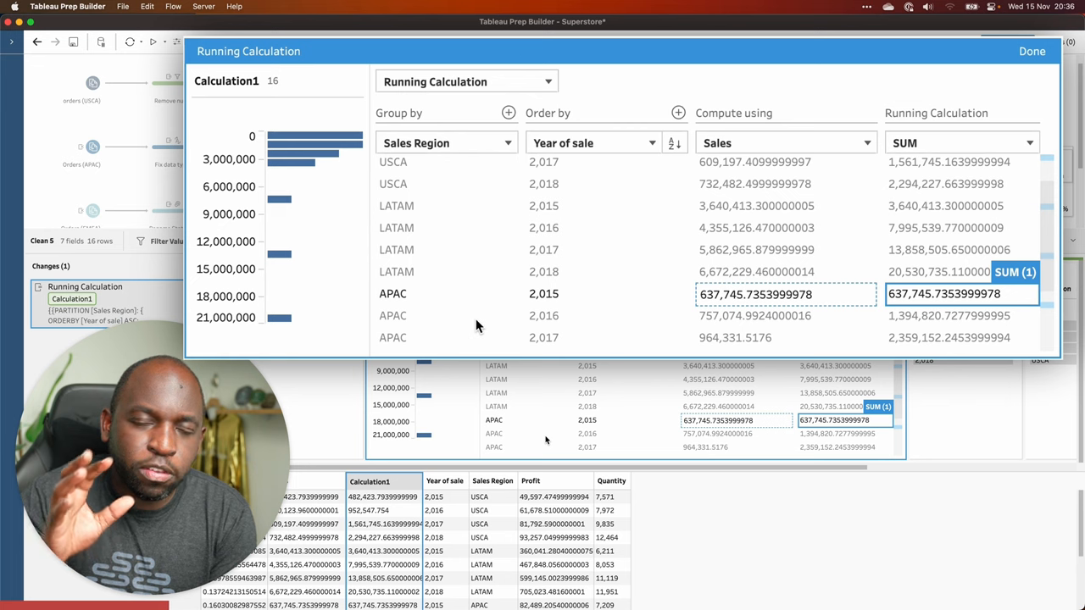
{"action": "scroll", "scroll_direction": "up", "scroll_amount": 3}
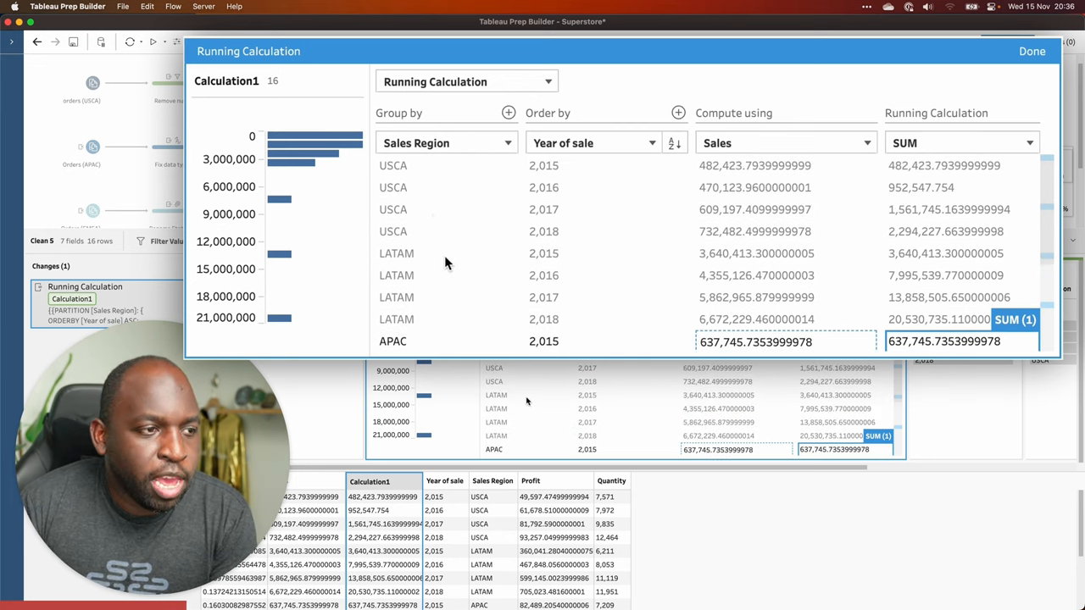
{"action": "mouse_move", "coordinate": [400, 180]}
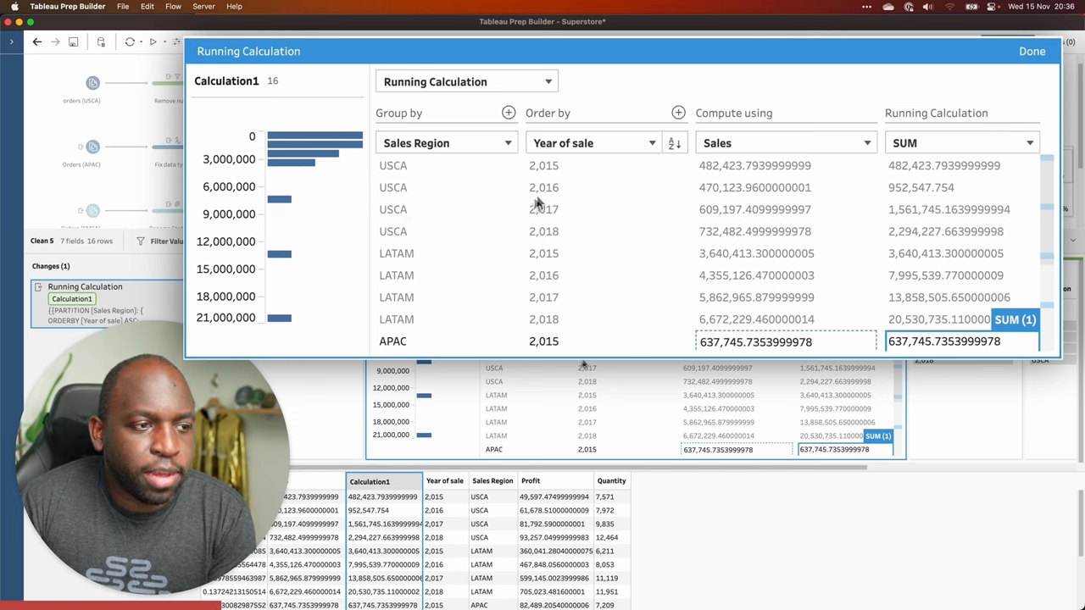
{"action": "mouse_move", "coordinate": [569, 170]}
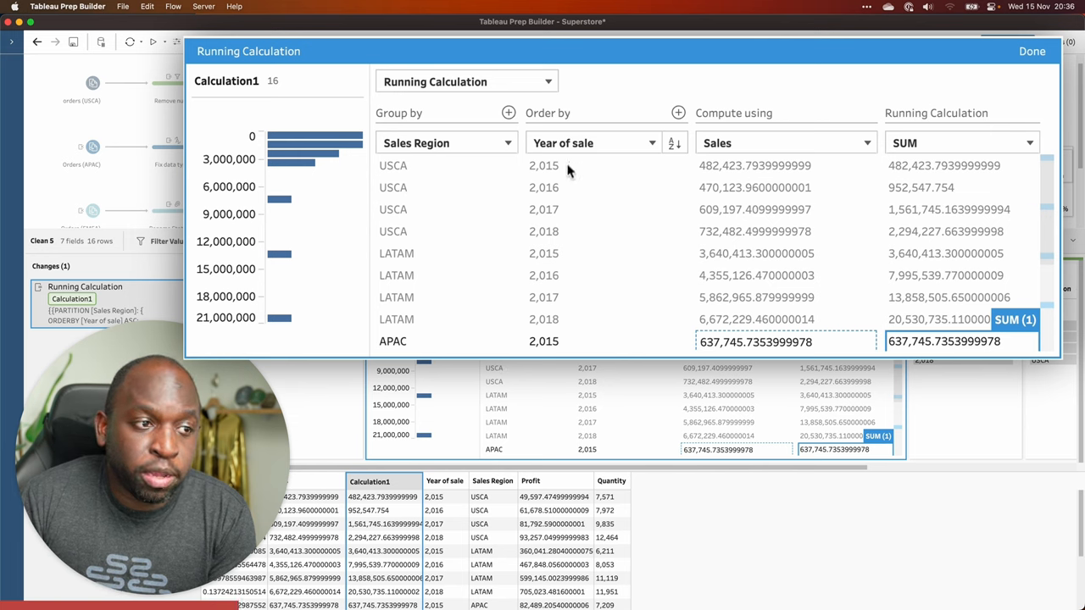
{"action": "mouse_move", "coordinate": [581, 191]}
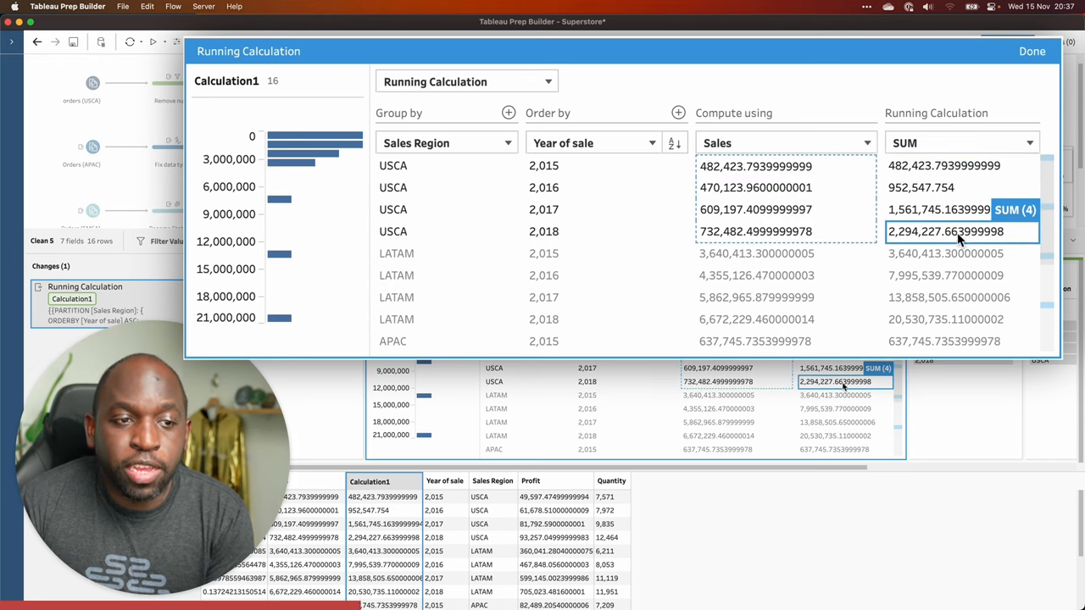
{"action": "mouse_move", "coordinate": [924, 241]}
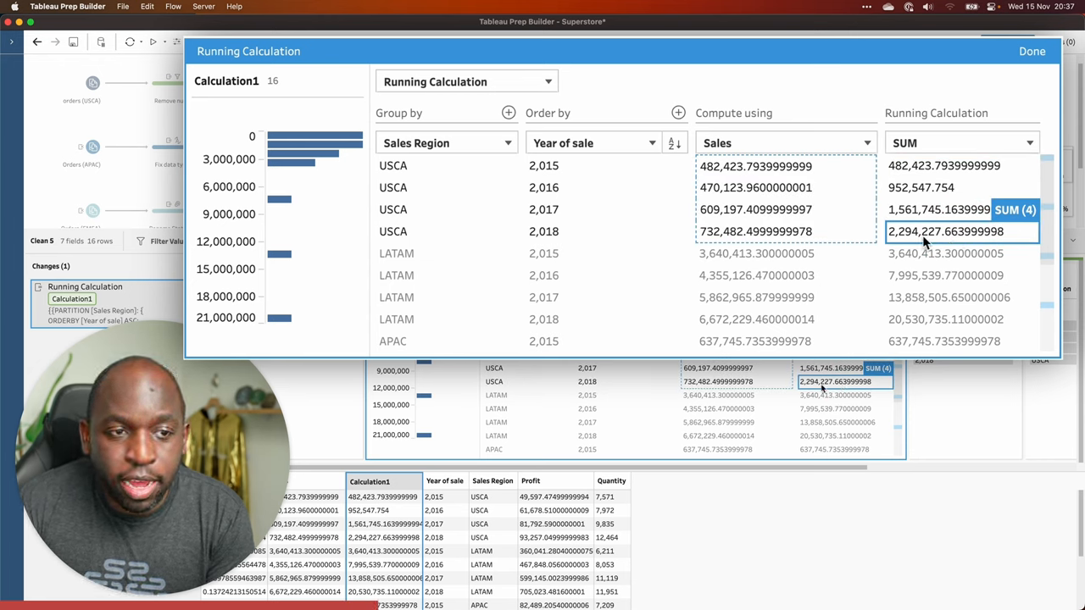
{"action": "left_click", "coordinate": [945, 253]}
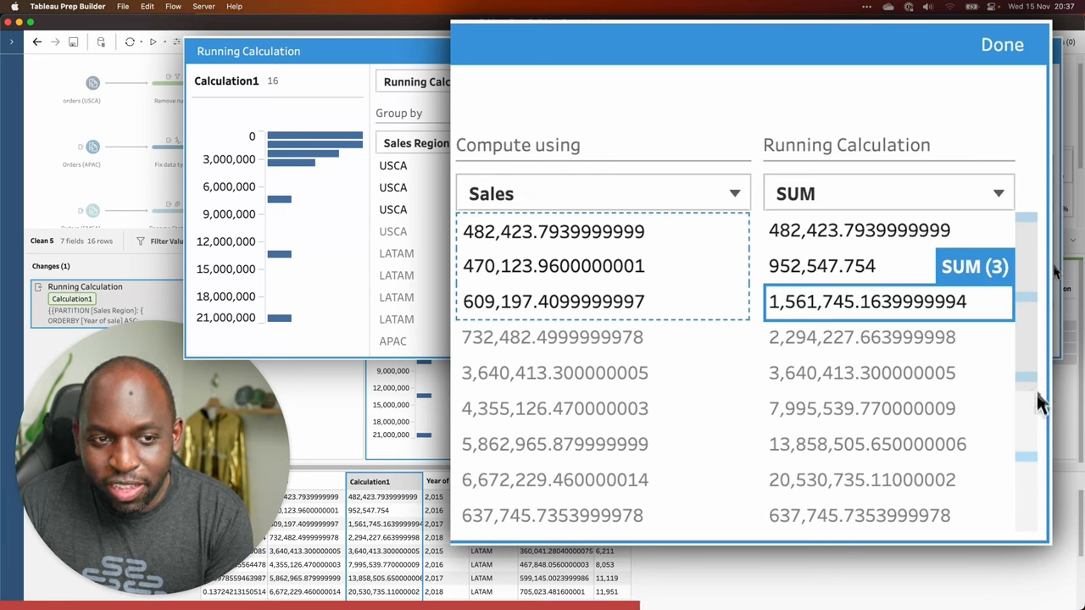
{"action": "mouse_move", "coordinate": [1035, 377]}
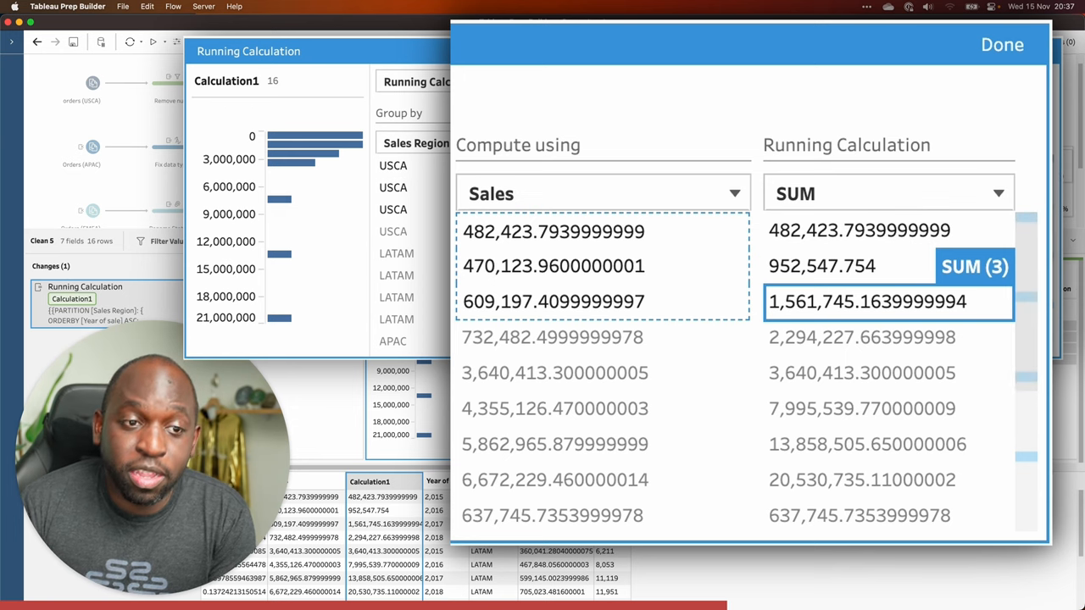
{"action": "left_click", "coordinate": [1002, 44]}
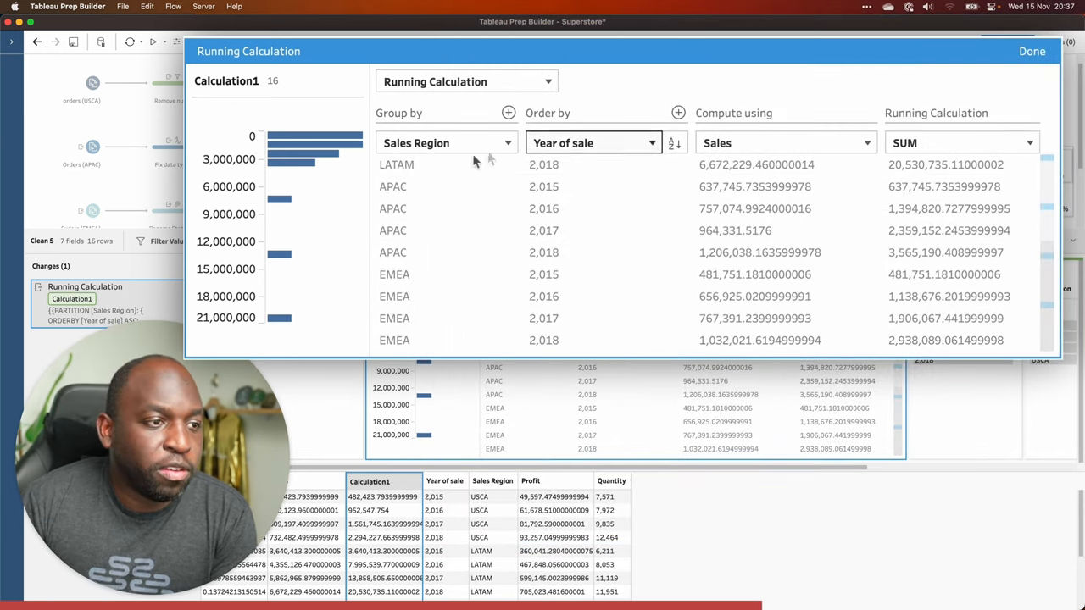
Step: Set Group by to Full table and check the 29,328,242 running total for 2018
{"action": "left_click", "coordinate": [445, 143]}
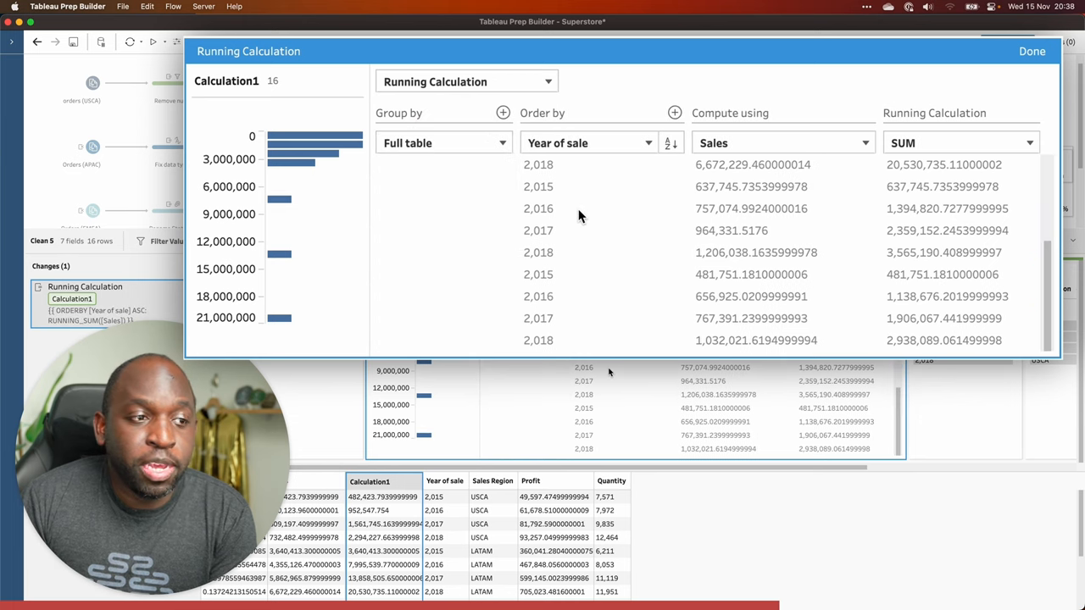
{"action": "scroll", "scroll_direction": "down", "scroll_amount": 3}
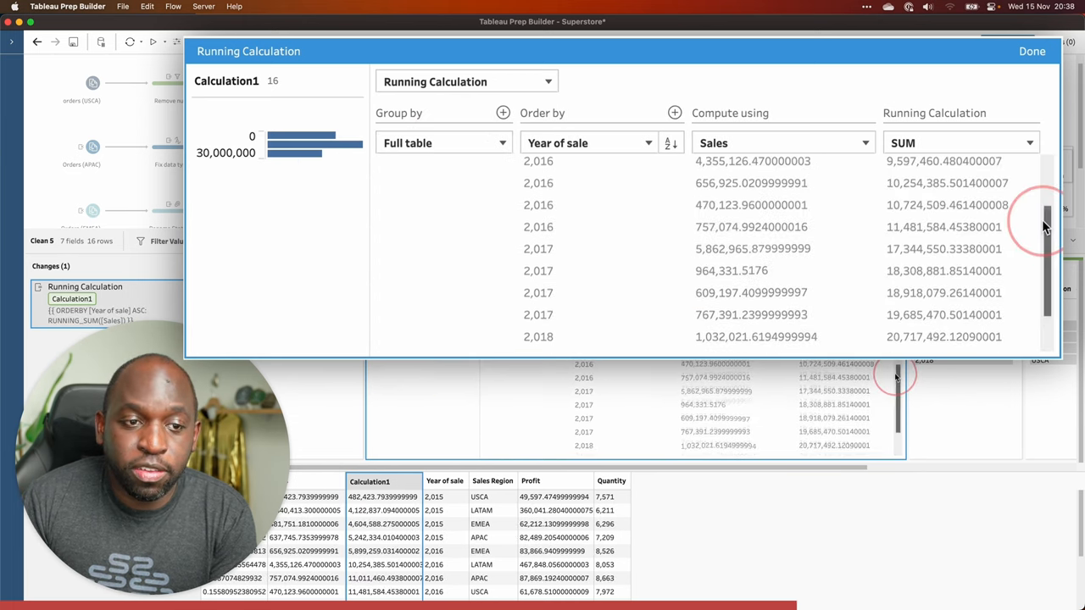
{"action": "scroll", "scroll_direction": "down", "scroll_amount": 3}
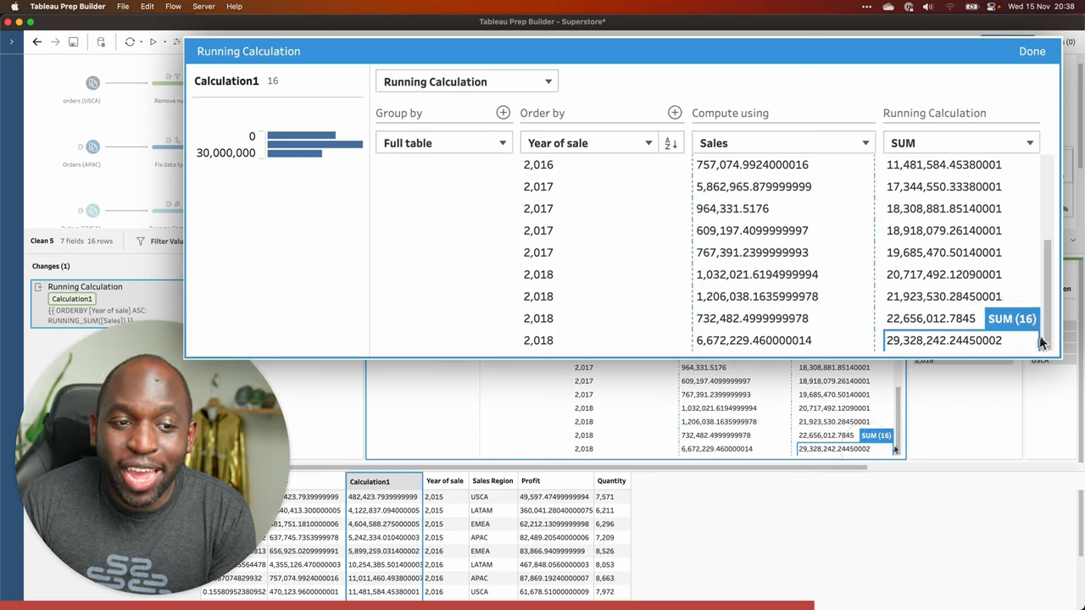
{"action": "left_click", "coordinate": [444, 142]}
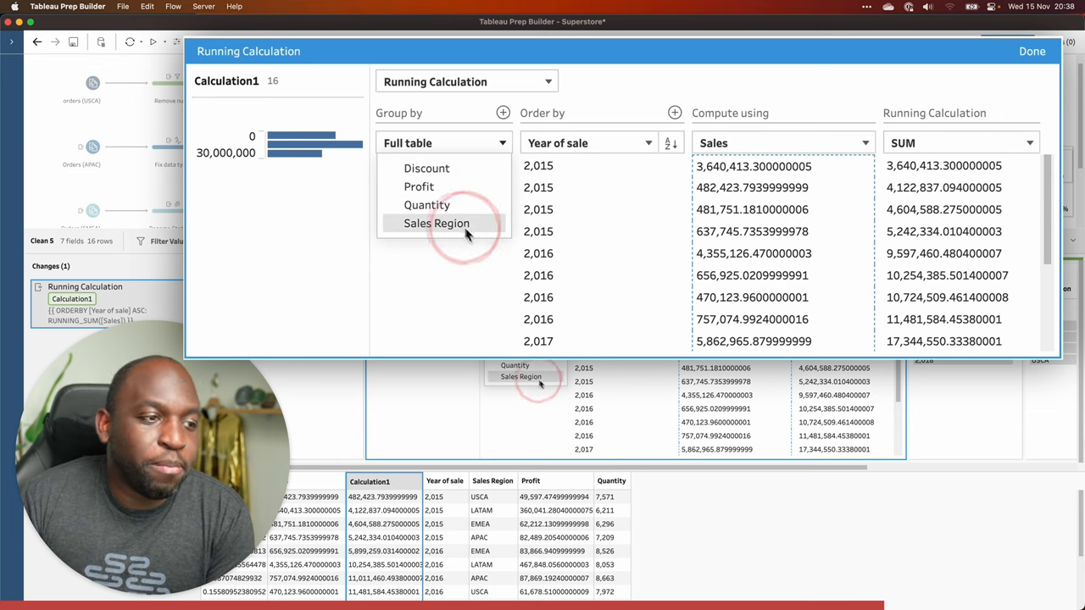
Step: Group Calculation1's running sum by Sales Region again, still ordered by Year of sale
{"action": "left_click", "coordinate": [437, 223]}
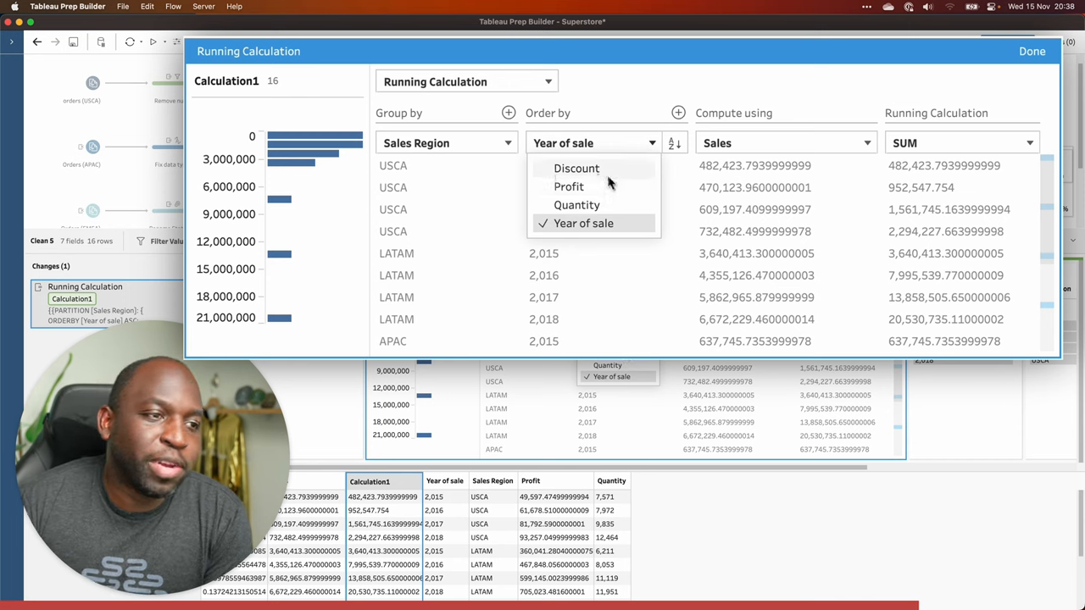
{"action": "mouse_move", "coordinate": [636, 227]}
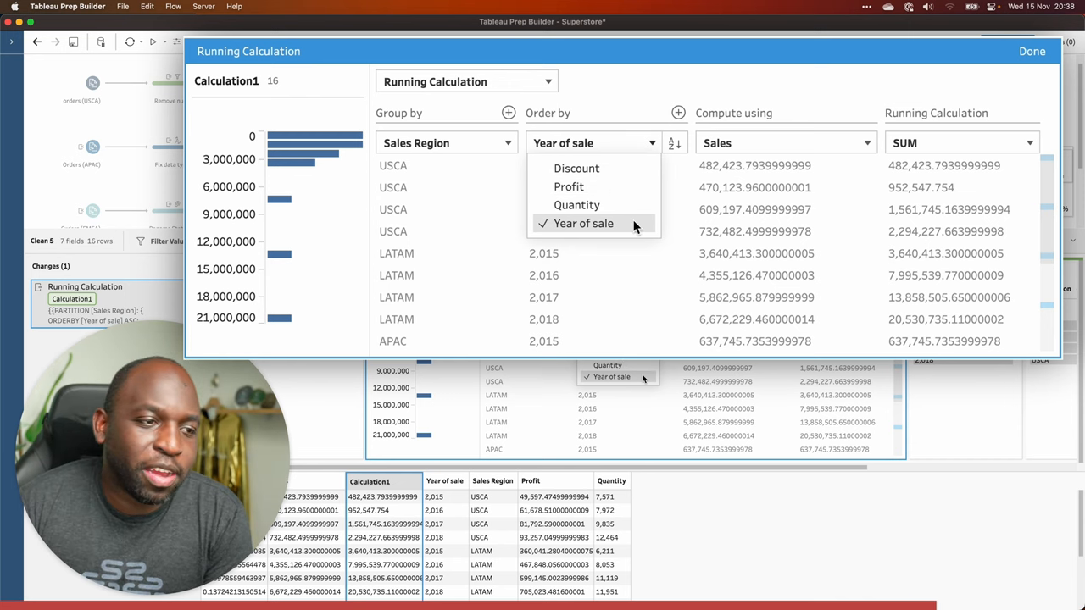
{"action": "mouse_move", "coordinate": [600, 205]}
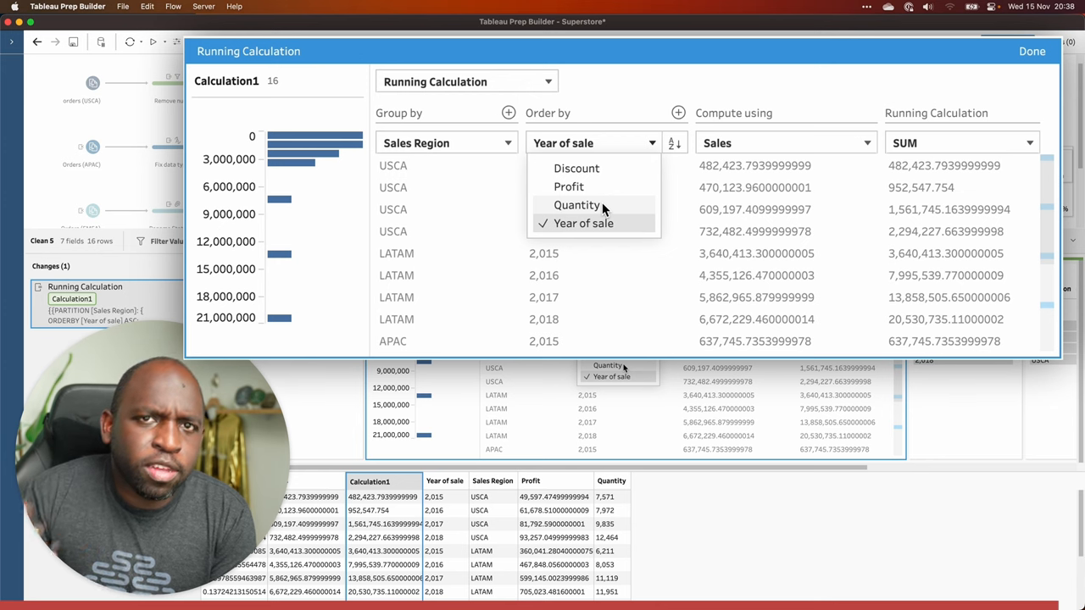
{"action": "left_click", "coordinate": [960, 143]}
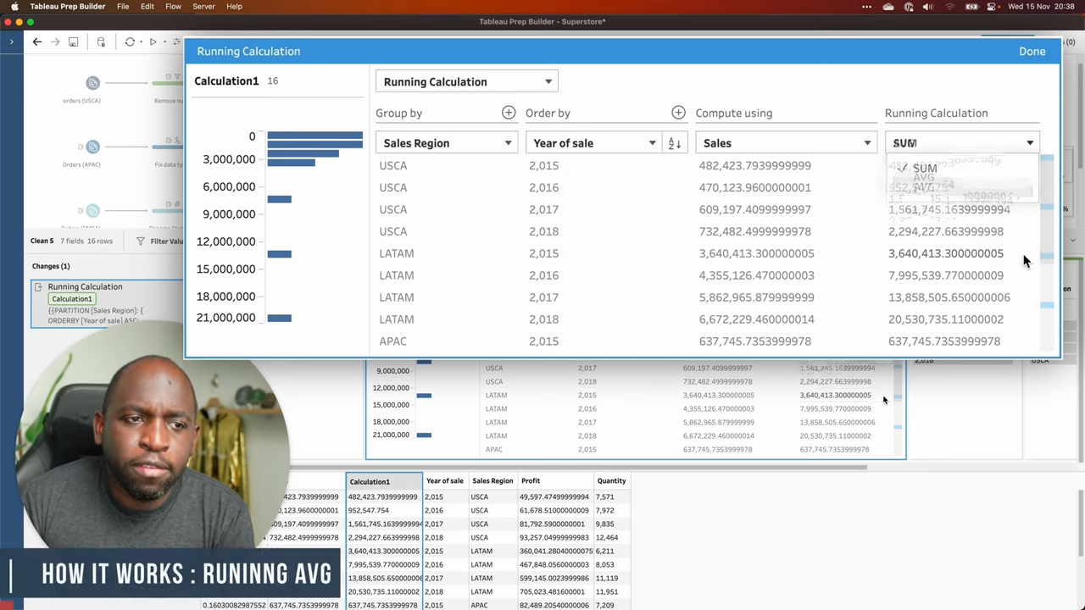
Step: Switch the running aggregation to AVG, giving USCA 520,581.72 by 2017
{"action": "left_click", "coordinate": [924, 187]}
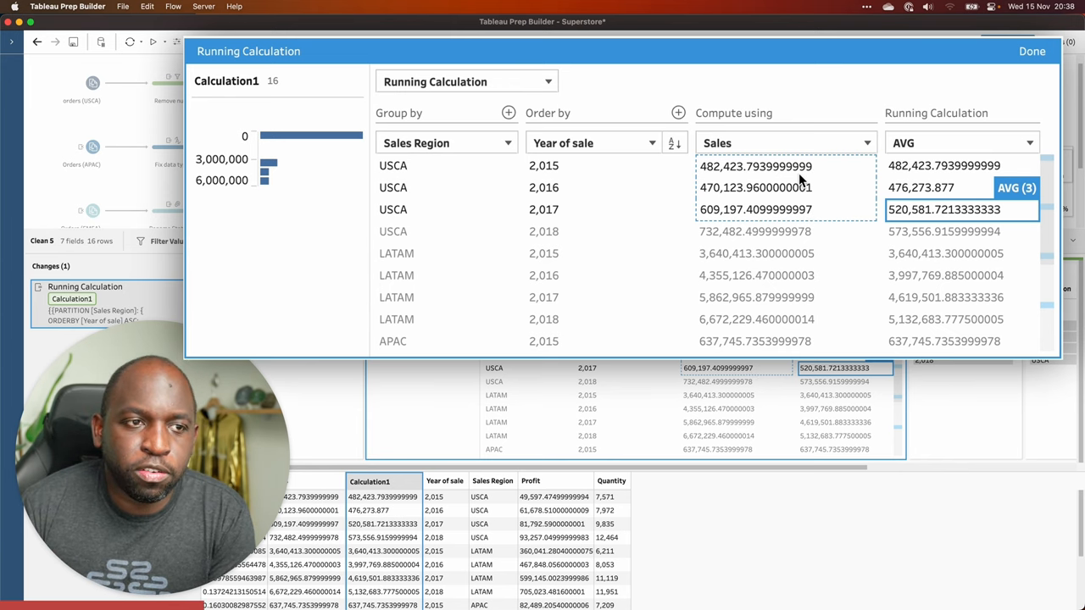
{"action": "left_click", "coordinate": [961, 142]}
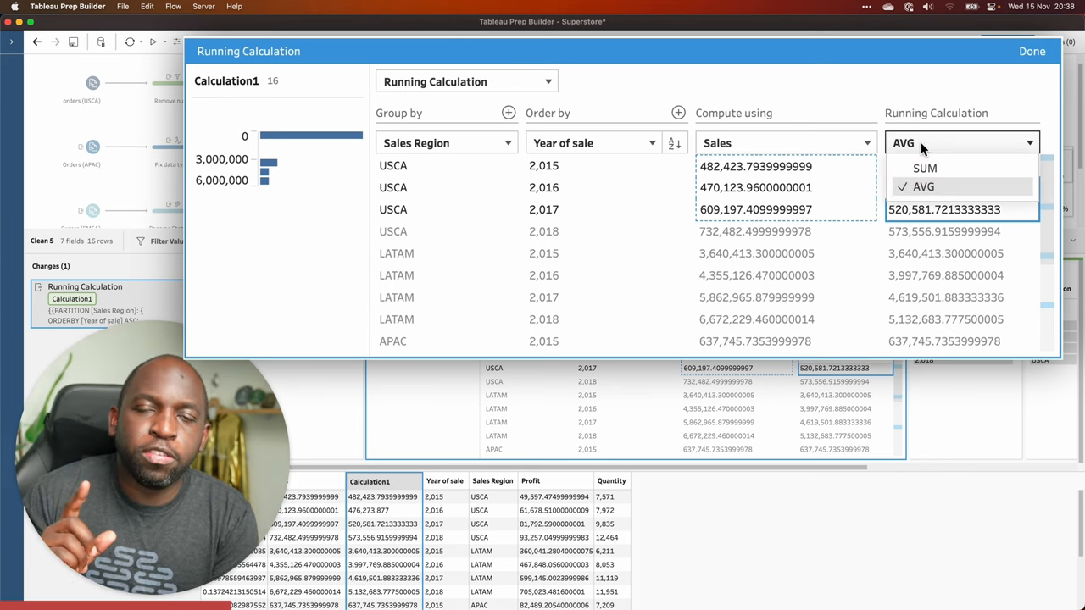
{"action": "mouse_move", "coordinate": [822, 142]}
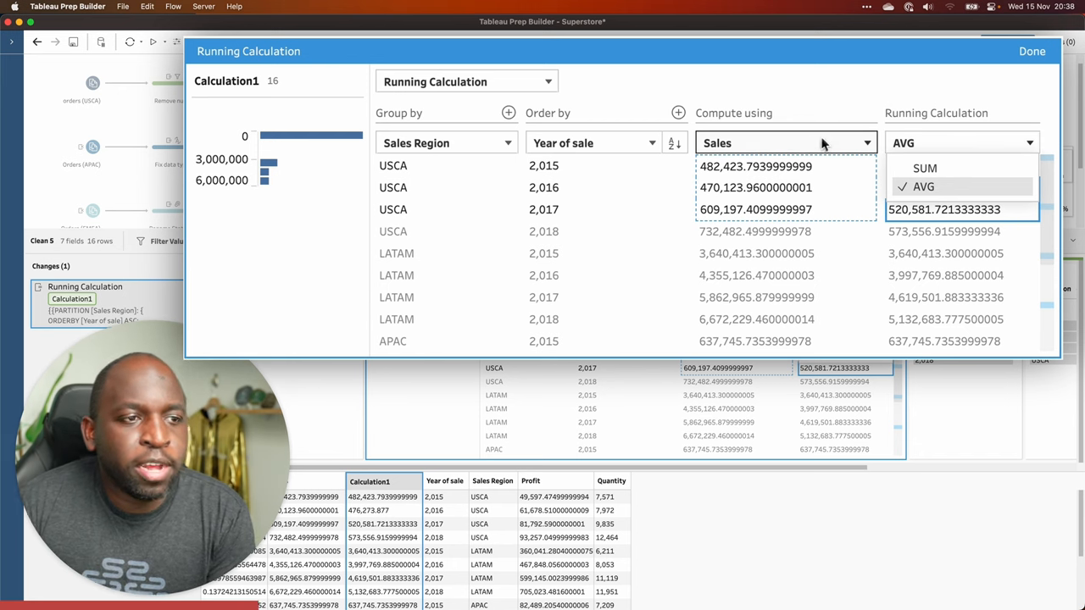
{"action": "left_click", "coordinate": [784, 142]}
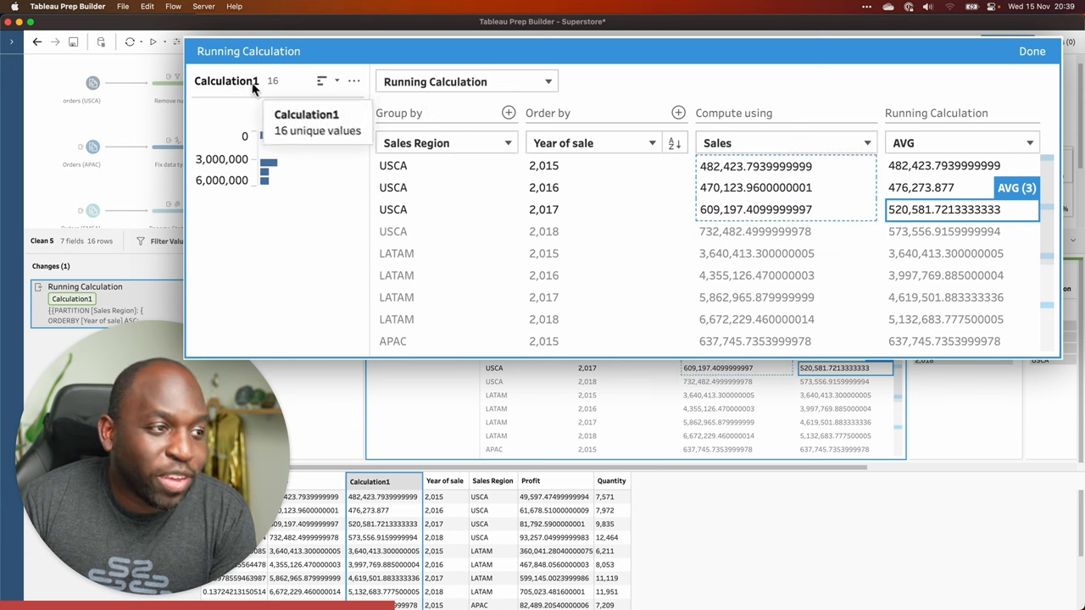
{"action": "left_click", "coordinate": [353, 80]}
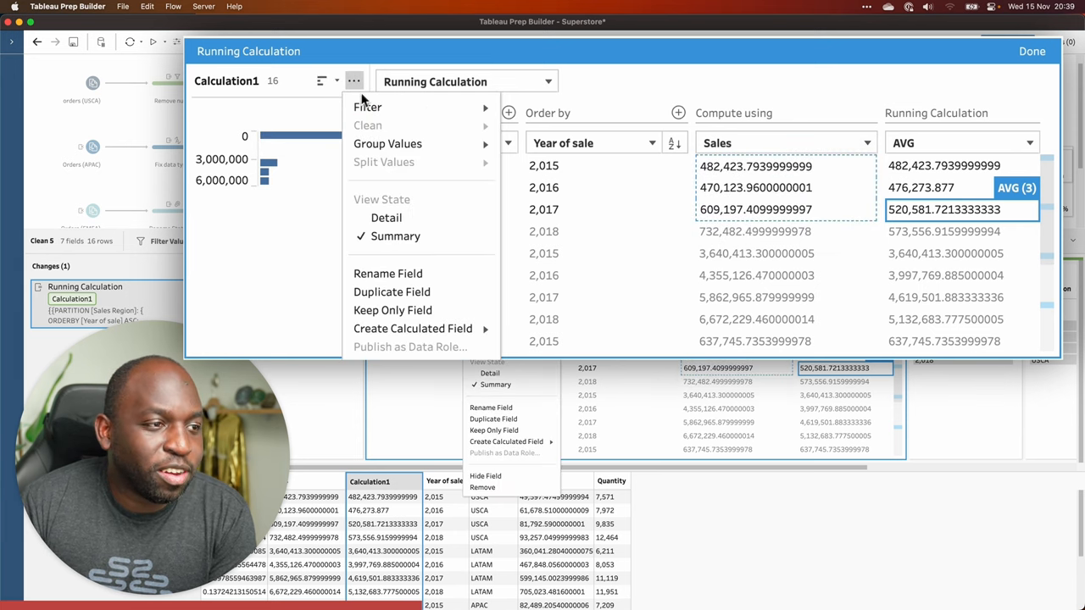
{"action": "mouse_move", "coordinate": [275, 85]}
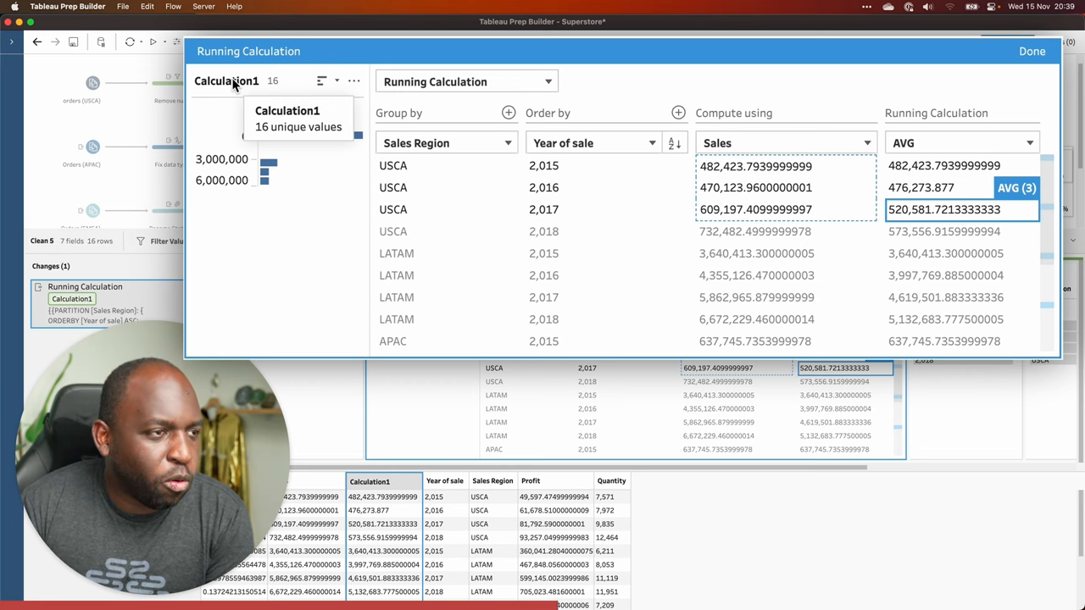
{"action": "left_click", "coordinate": [353, 80]}
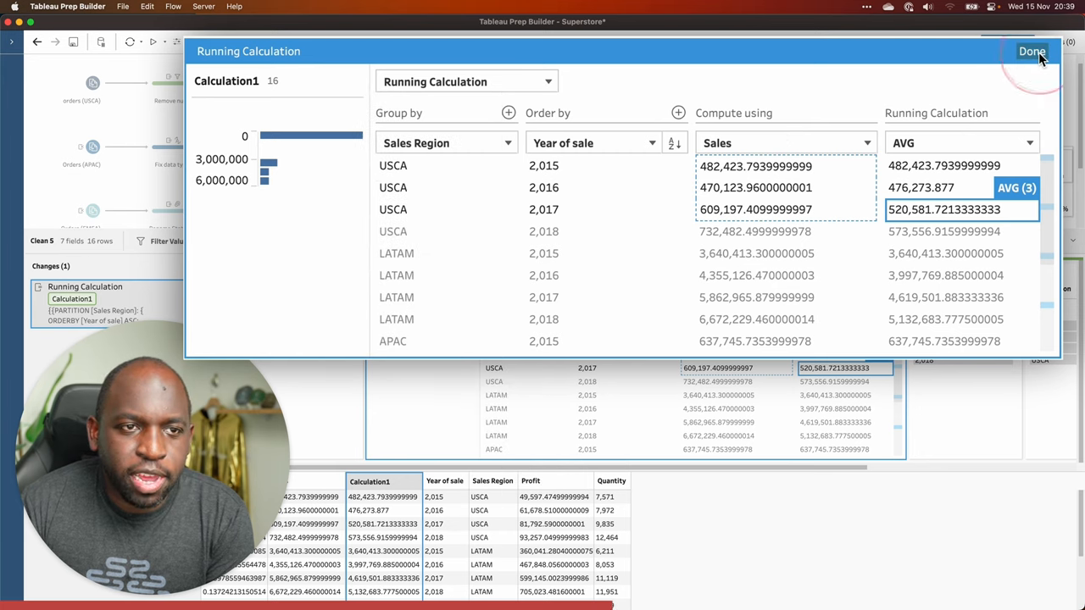
Step: Apply Calculation1, then reopen its running average settings for editing
{"action": "left_click", "coordinate": [1032, 52]}
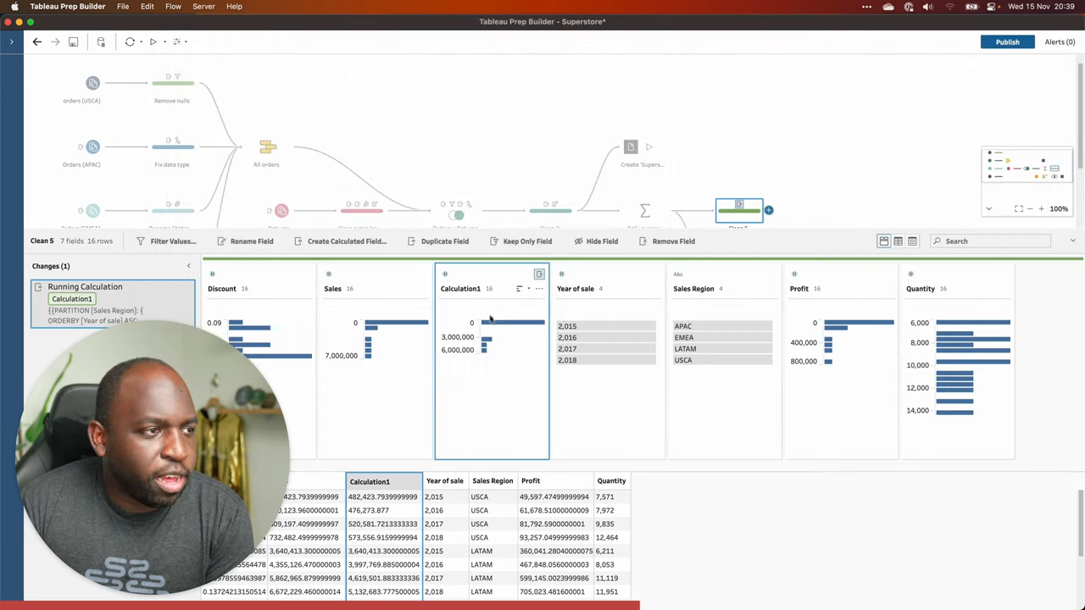
{"action": "double_click", "coordinate": [461, 288]}
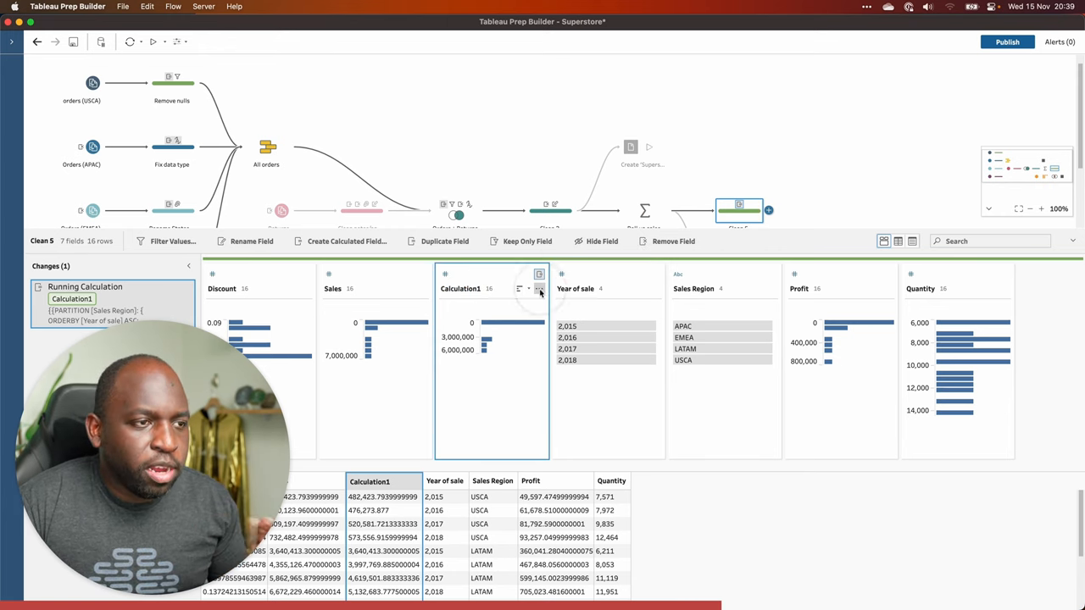
{"action": "left_click", "coordinate": [539, 274]}
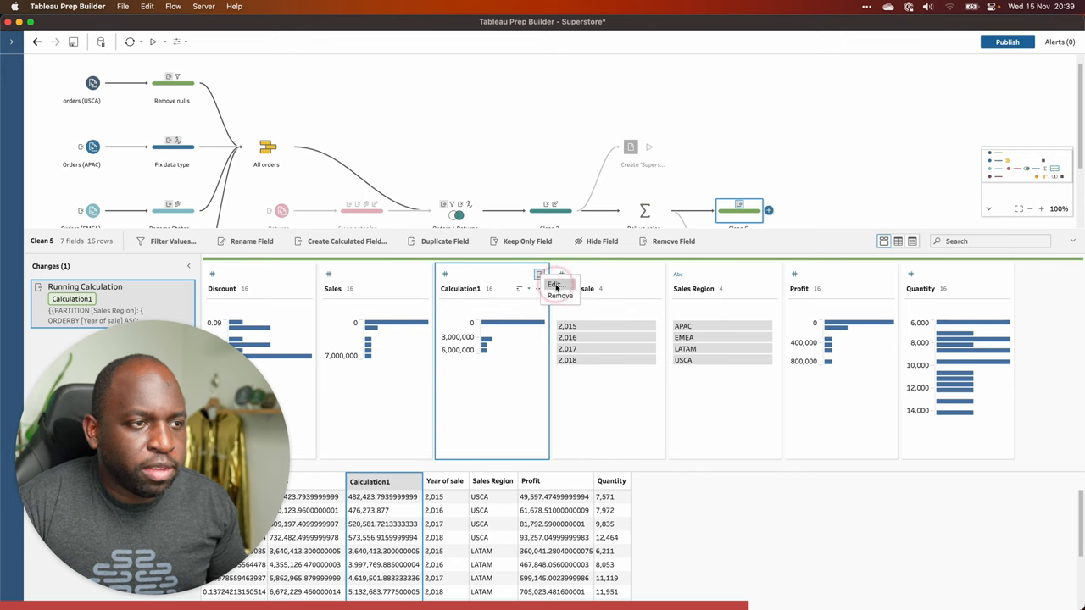
{"action": "left_click", "coordinate": [553, 283]}
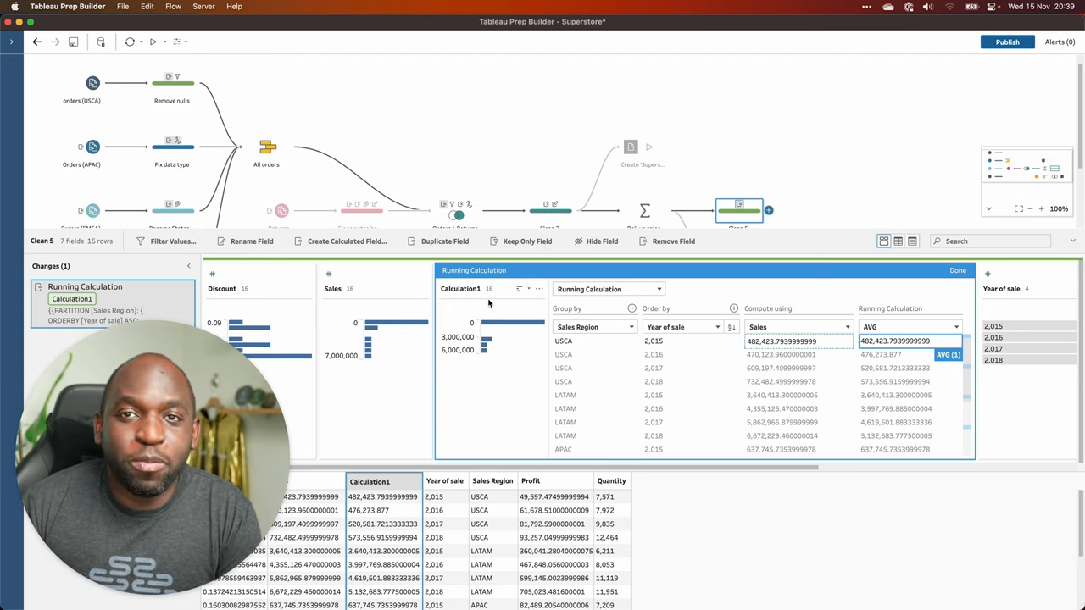
{"action": "mouse_move", "coordinate": [496, 307]}
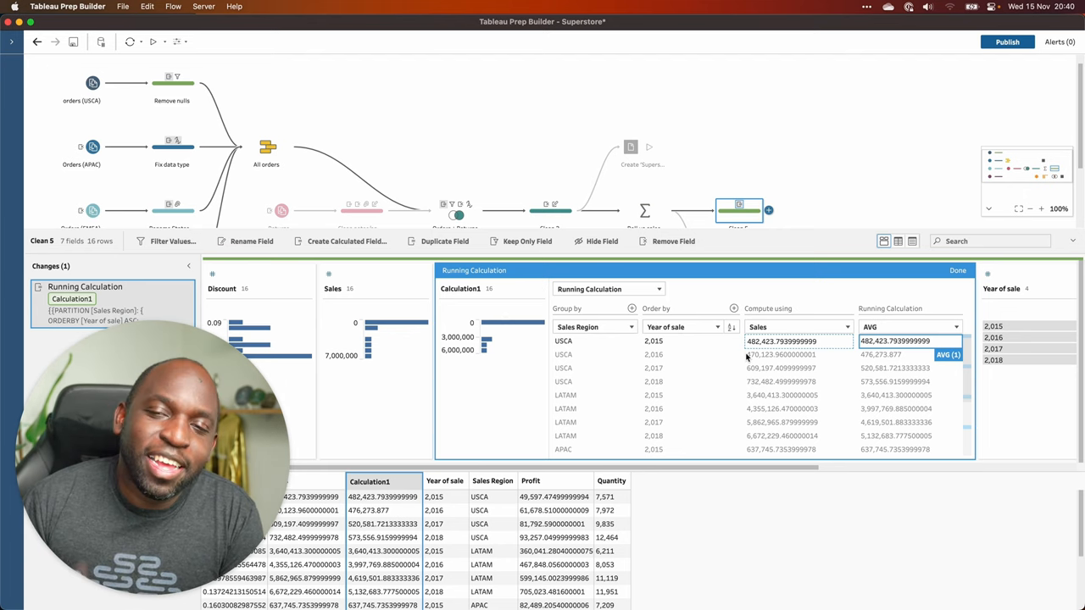
{"action": "mouse_move", "coordinate": [1002, 289]}
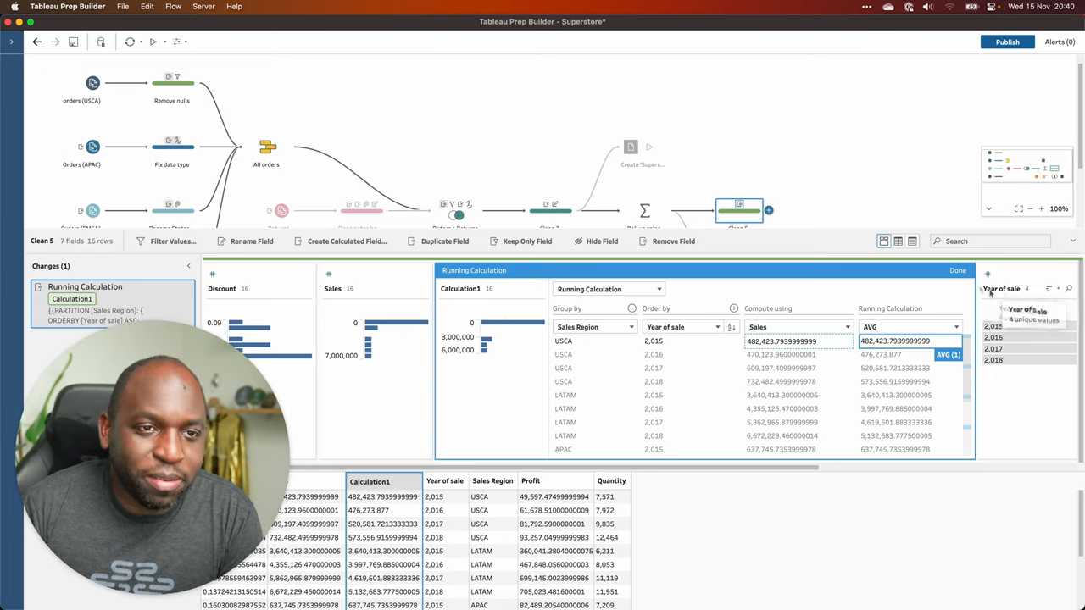